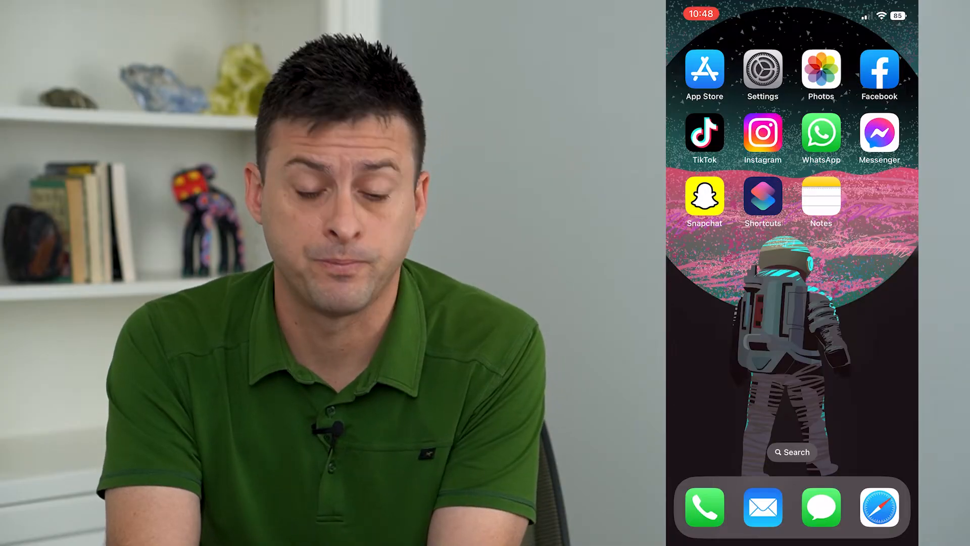
Write a new Notes note reading "Hi how are you." and select the sentence.
click(821, 198)
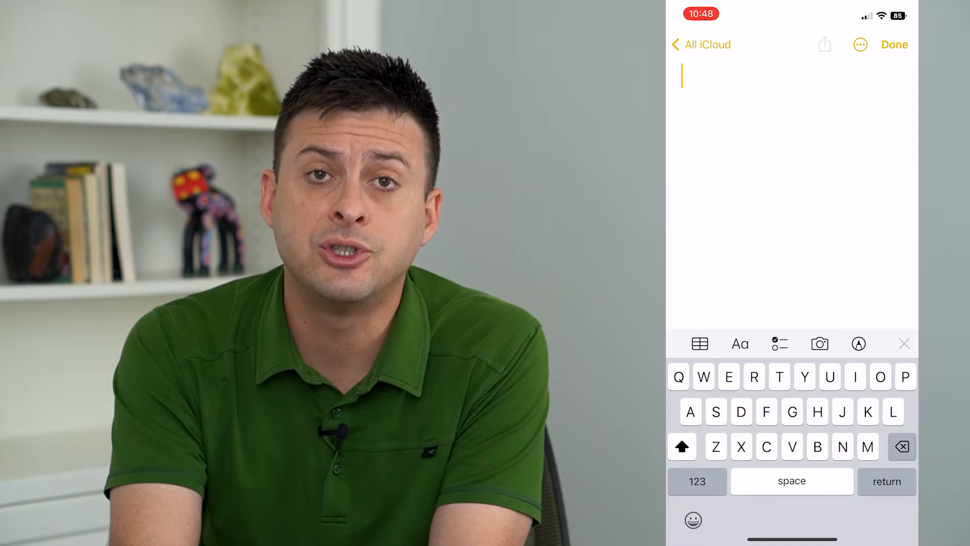
text(ow)
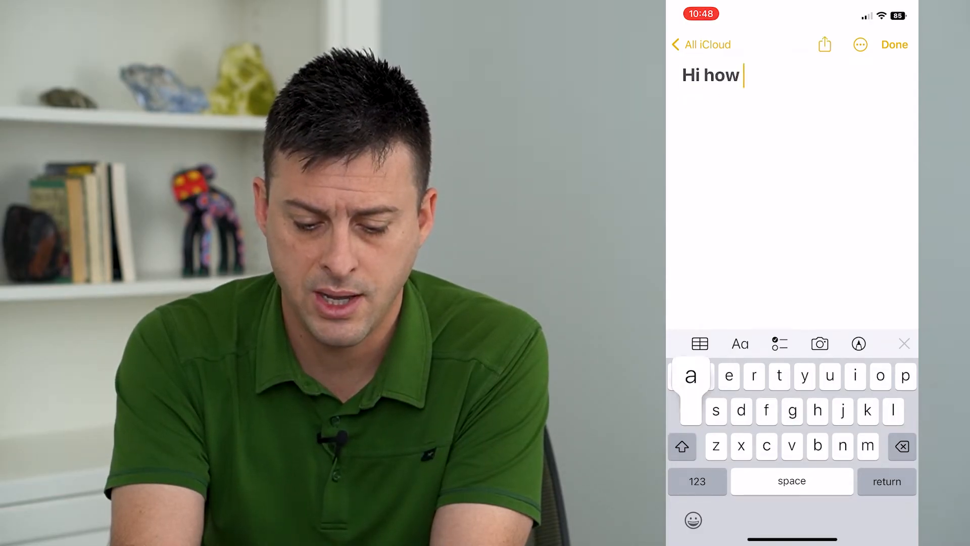
text(are you.)
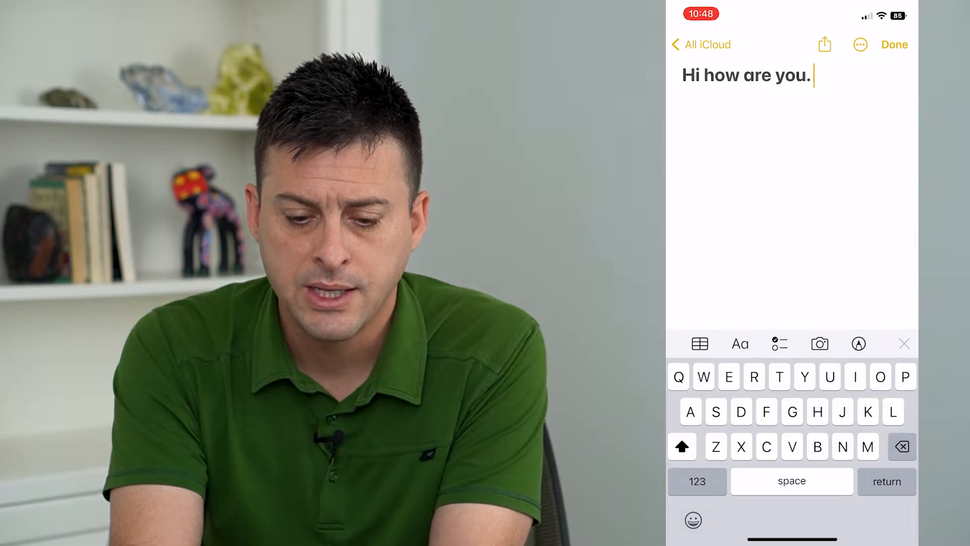
double_click(691, 75)
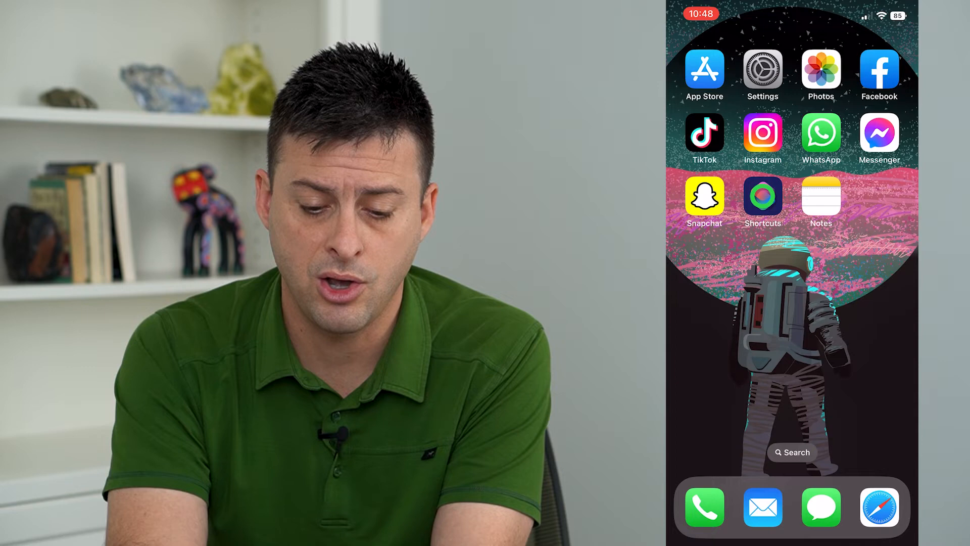
Launch Shortcuts and browse its Gallery of ready-made shortcuts.
click(763, 198)
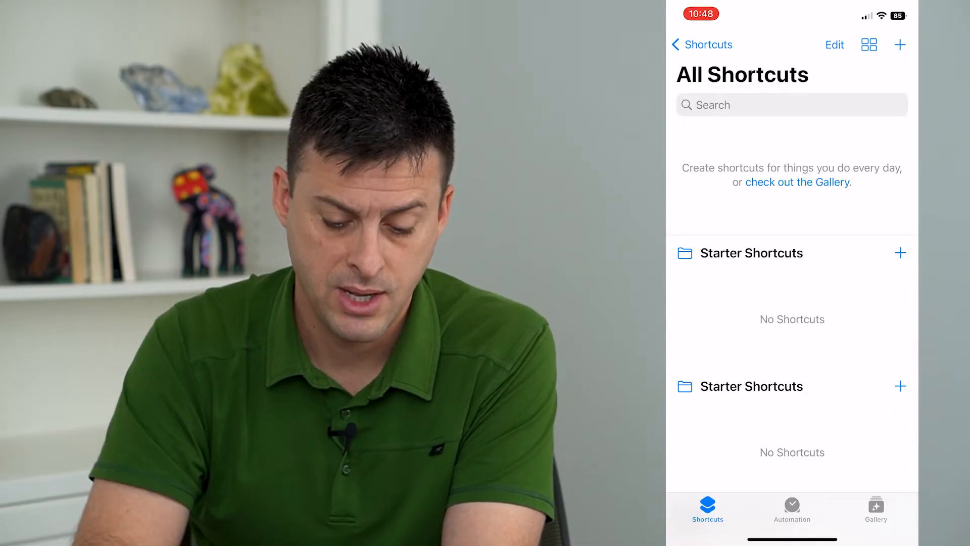
click(875, 506)
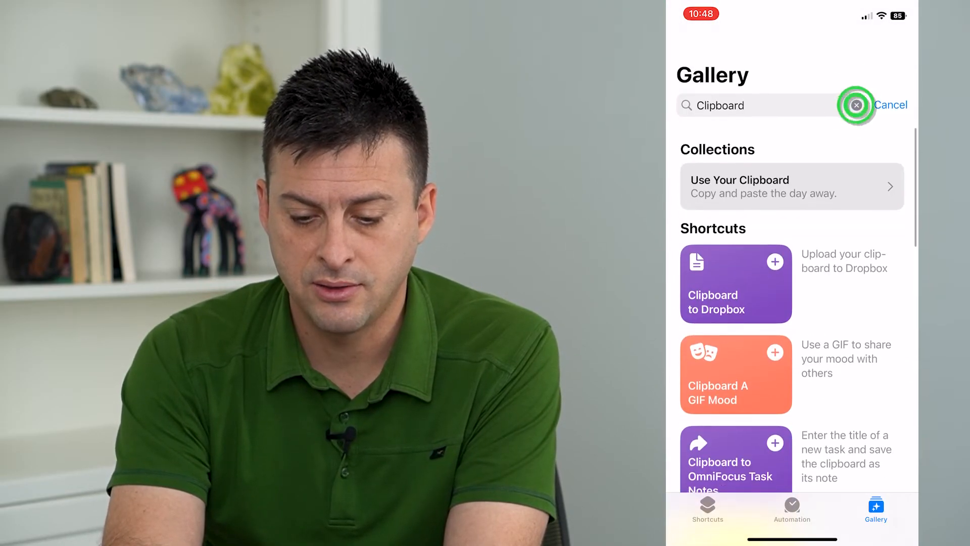
click(856, 105)
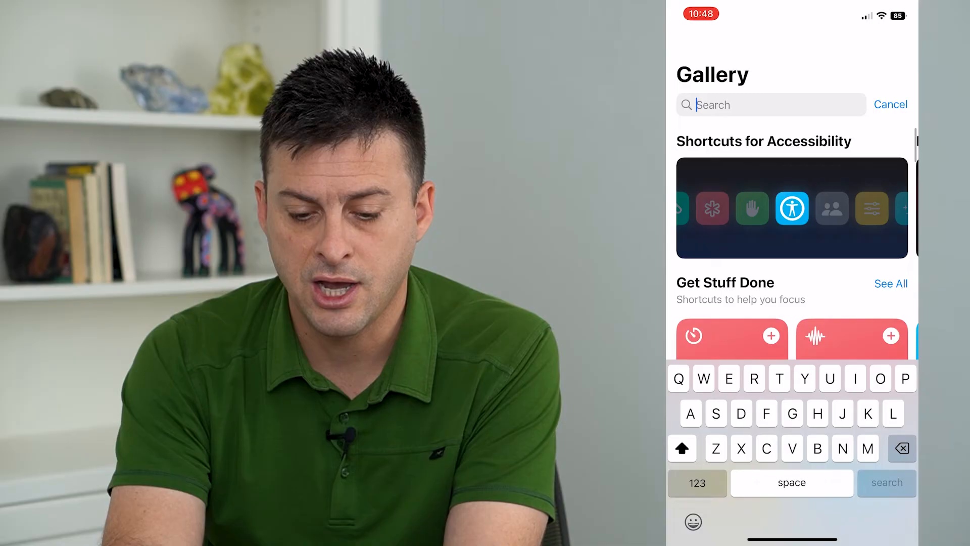
text(Clipboard)
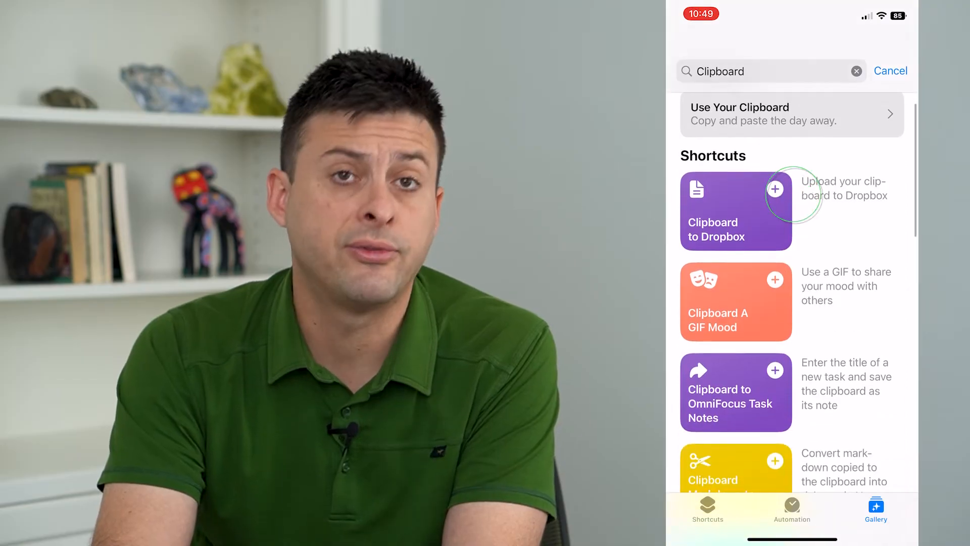
scroll(down, 3)
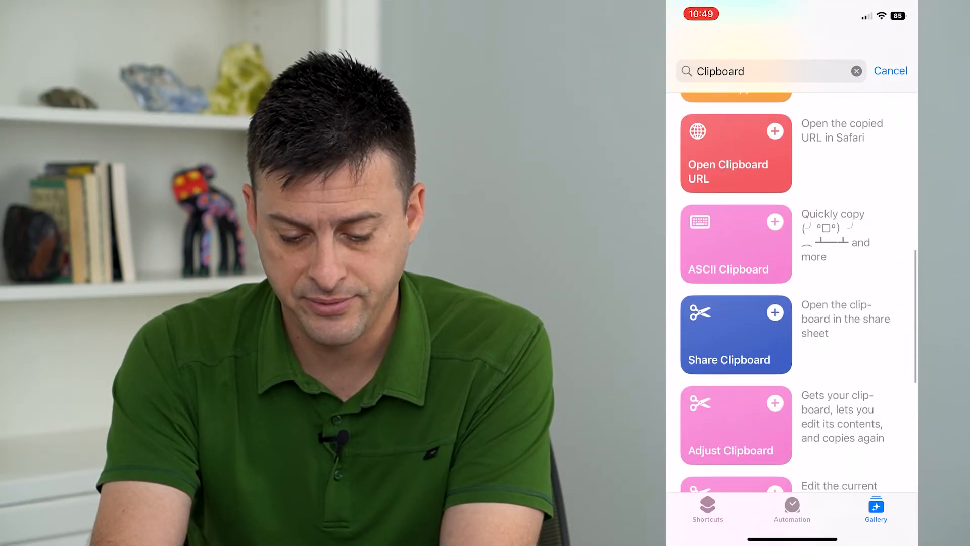
scroll(down, 3)
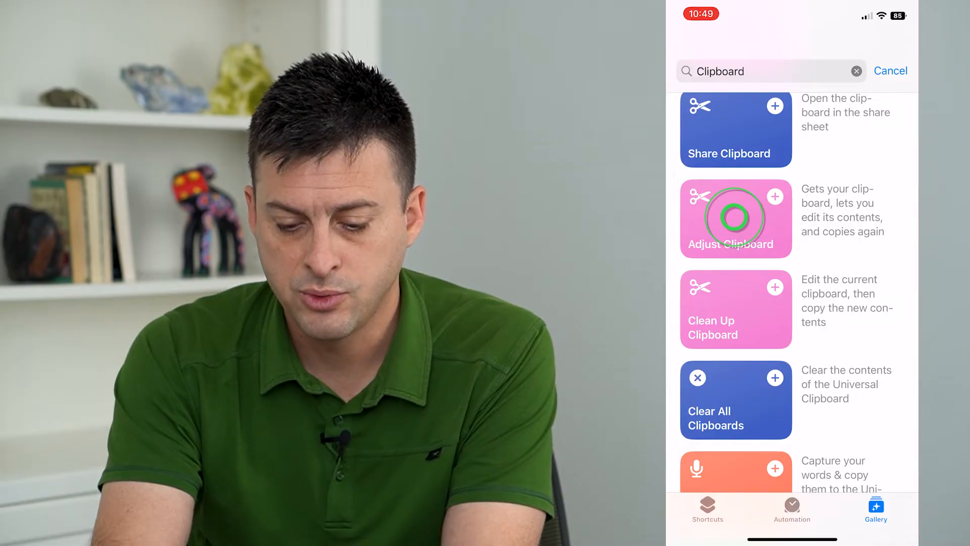
Add and run Adjust Clipboard, entering "Xifirbrb" as the clipboard text.
click(735, 218)
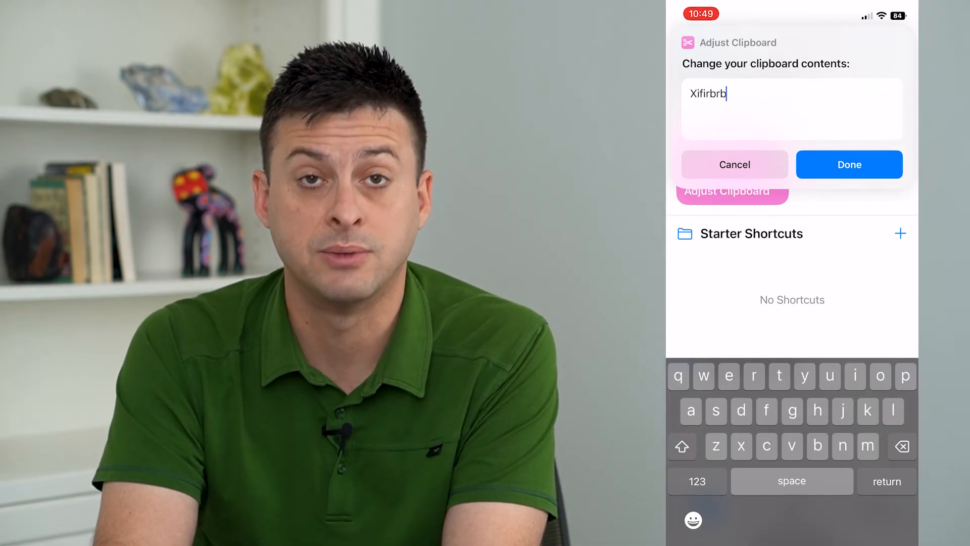
click(849, 164)
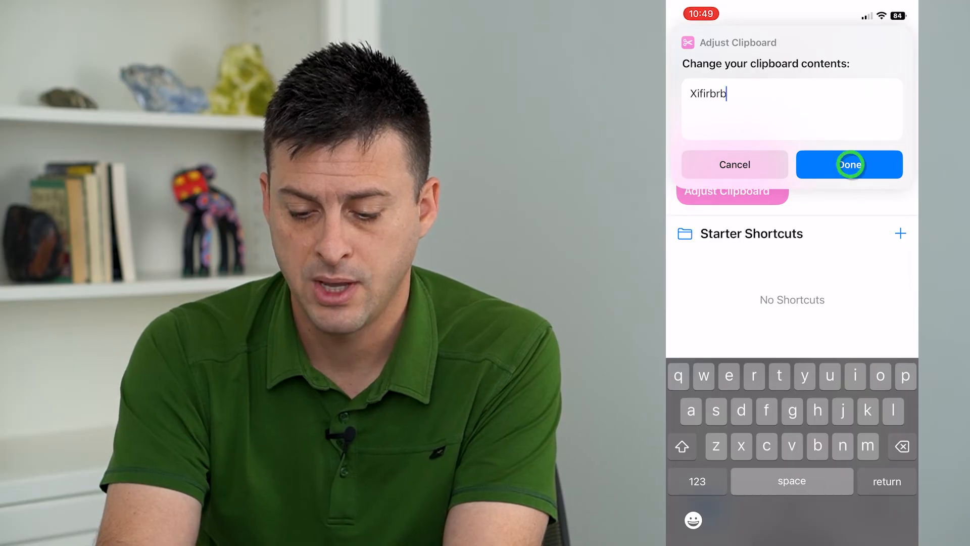
Confirm the "Xifirbrb" edit, allow clipboard access, and rerun Adjust Clipboard to verify.
click(849, 164)
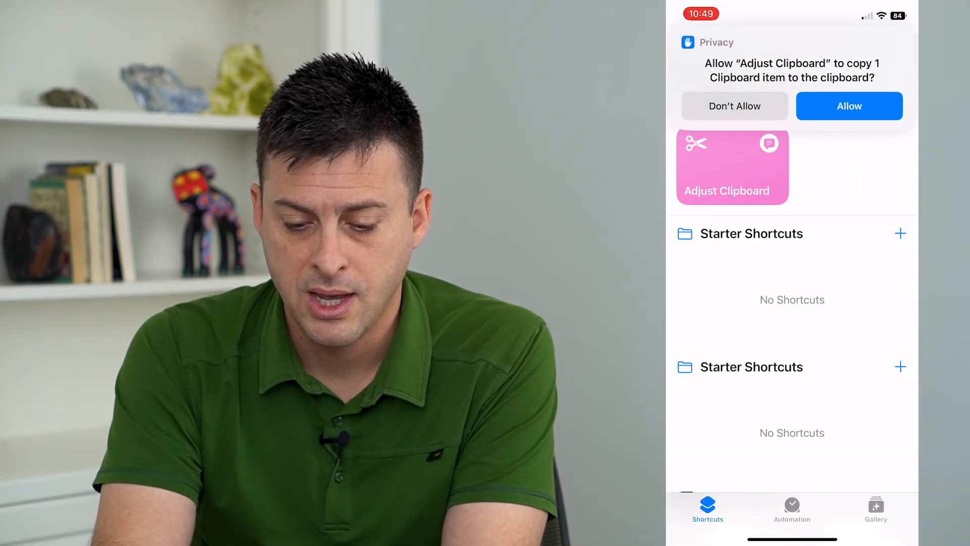
click(849, 106)
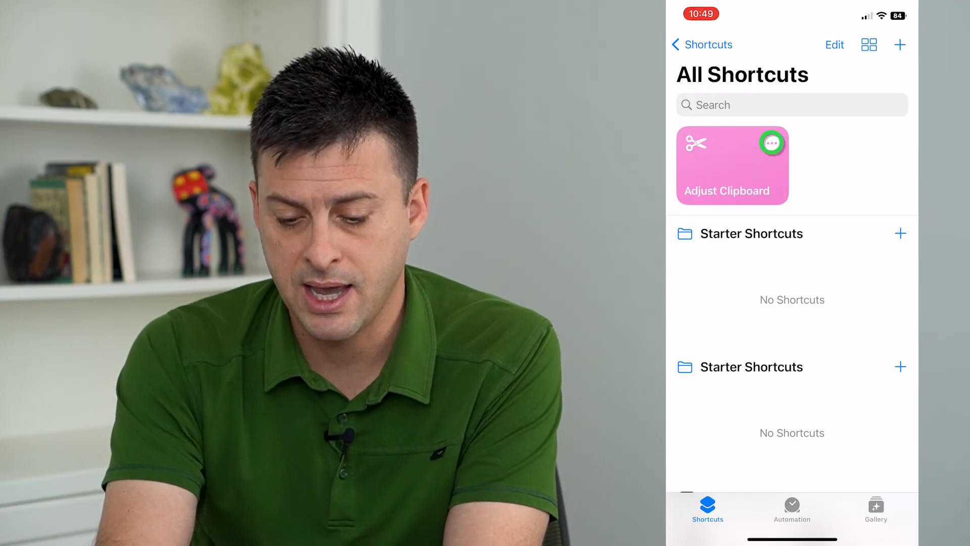
click(732, 163)
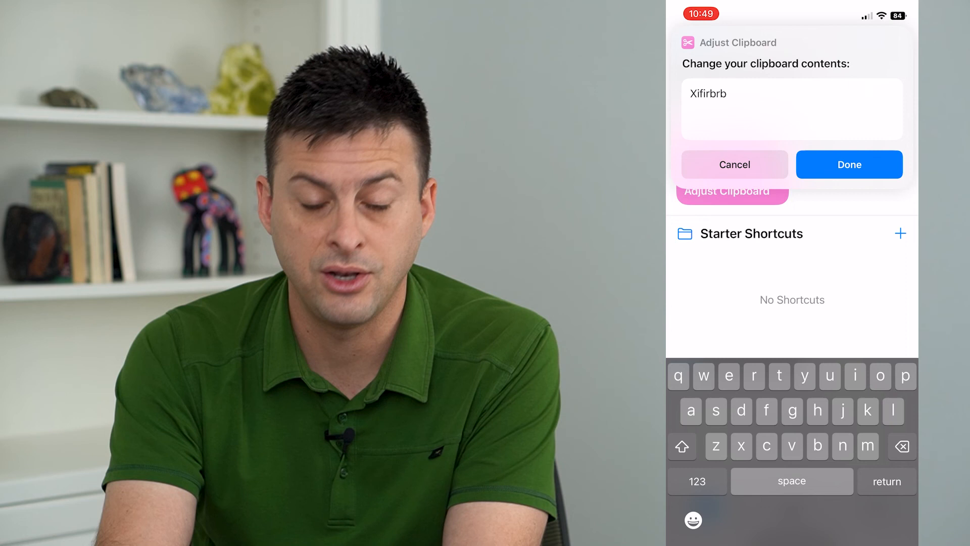